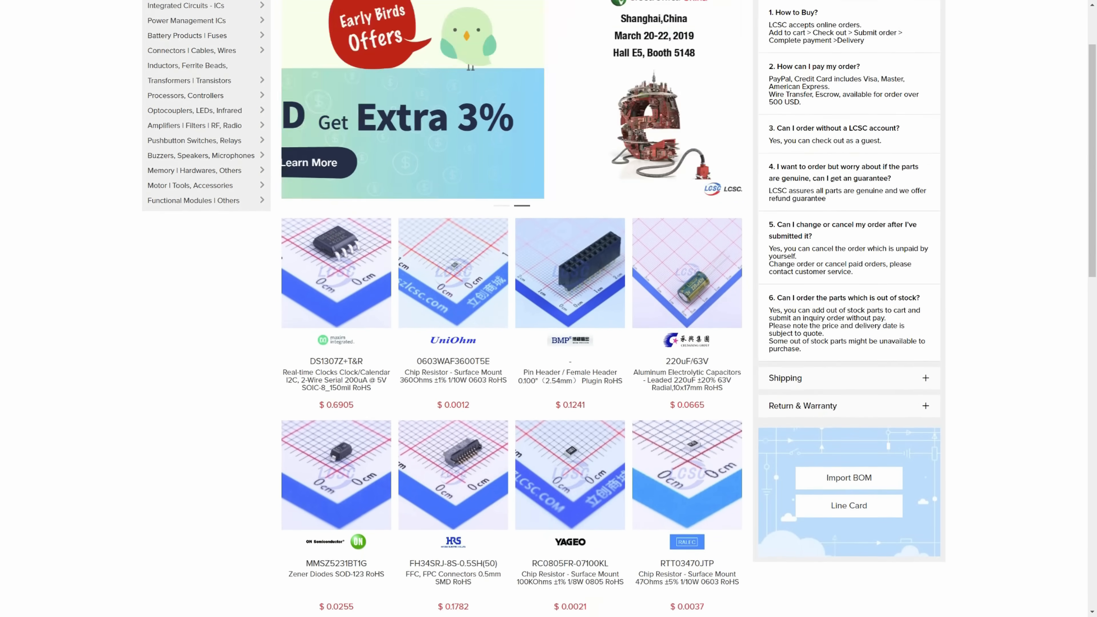
Narrow the surface-mount chip resistor listing to 100 ohms
scroll(down, 3)
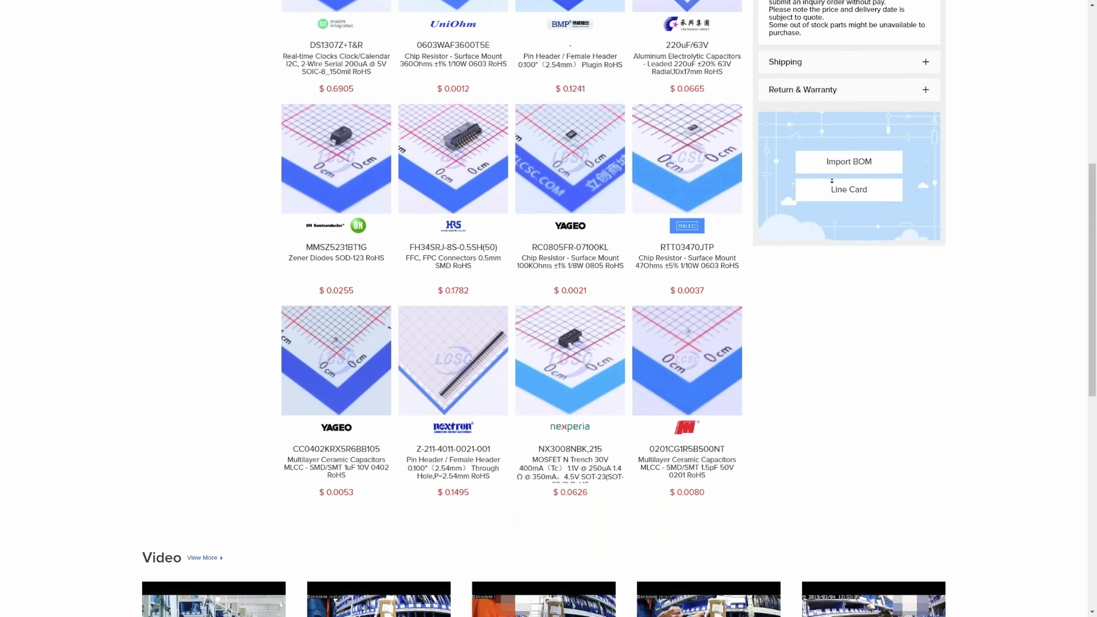
scroll(down, 3)
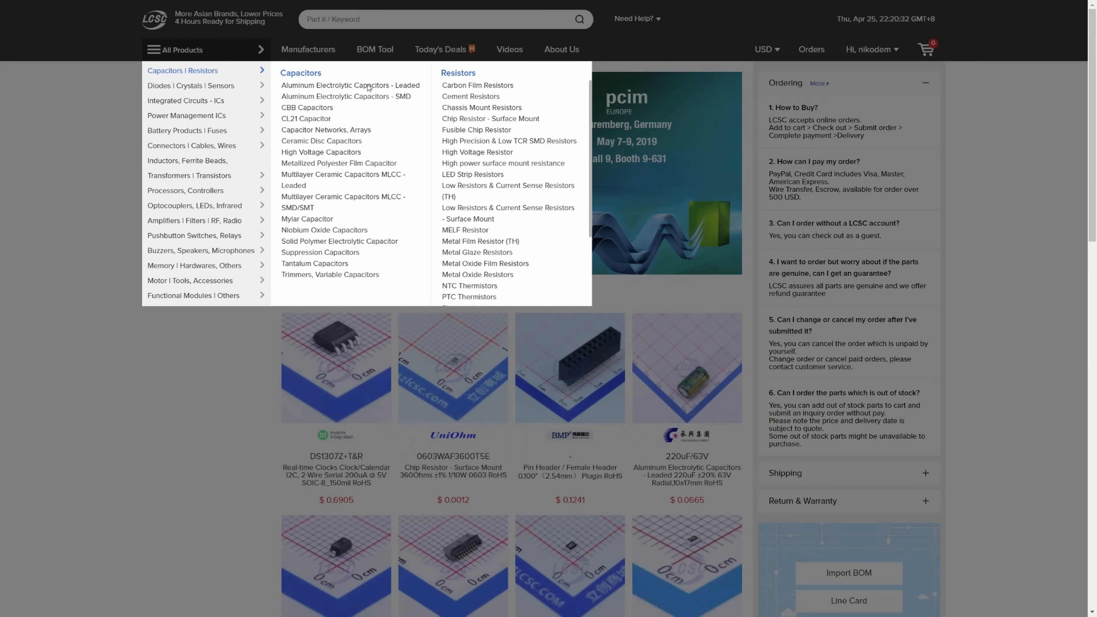
click(490, 118)
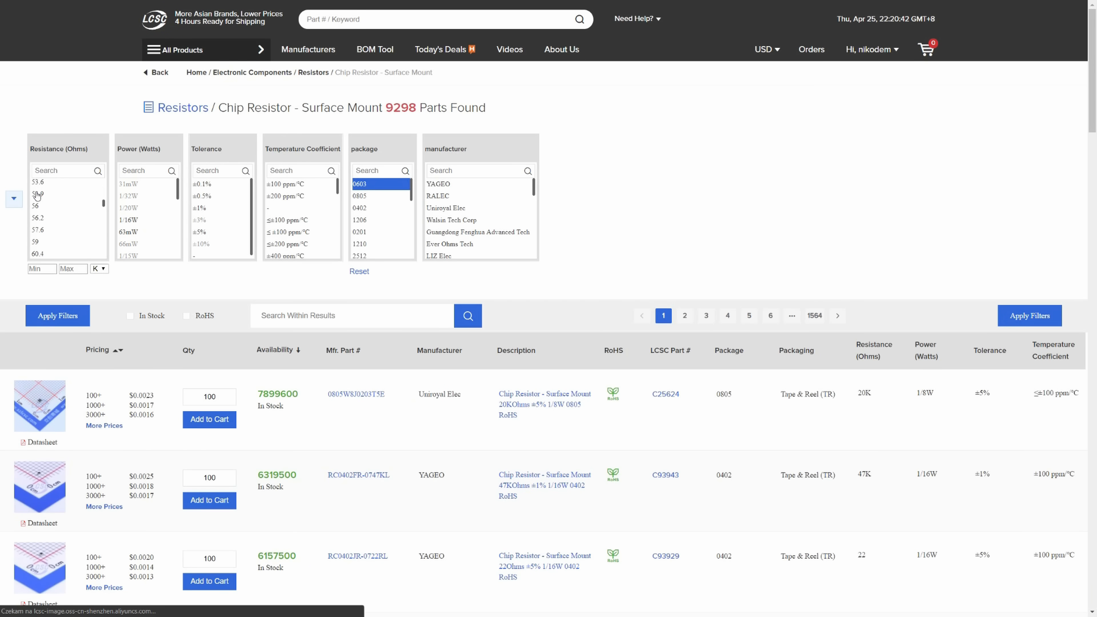
click(37, 213)
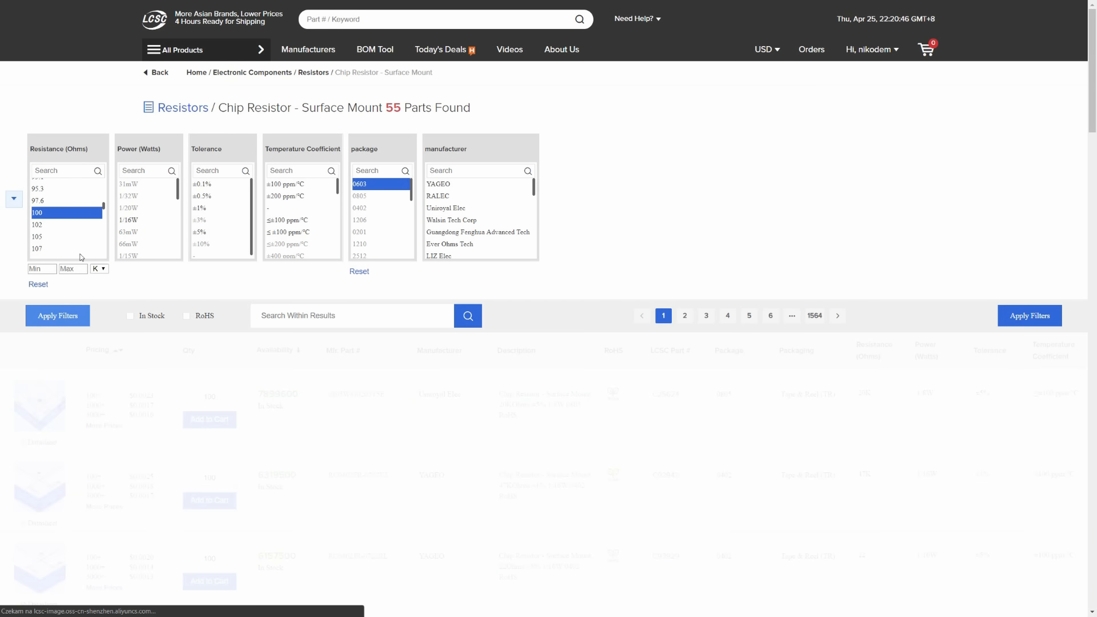
Search for 'arduino' parts and bring up a matching module's datasheet
text(arduin)
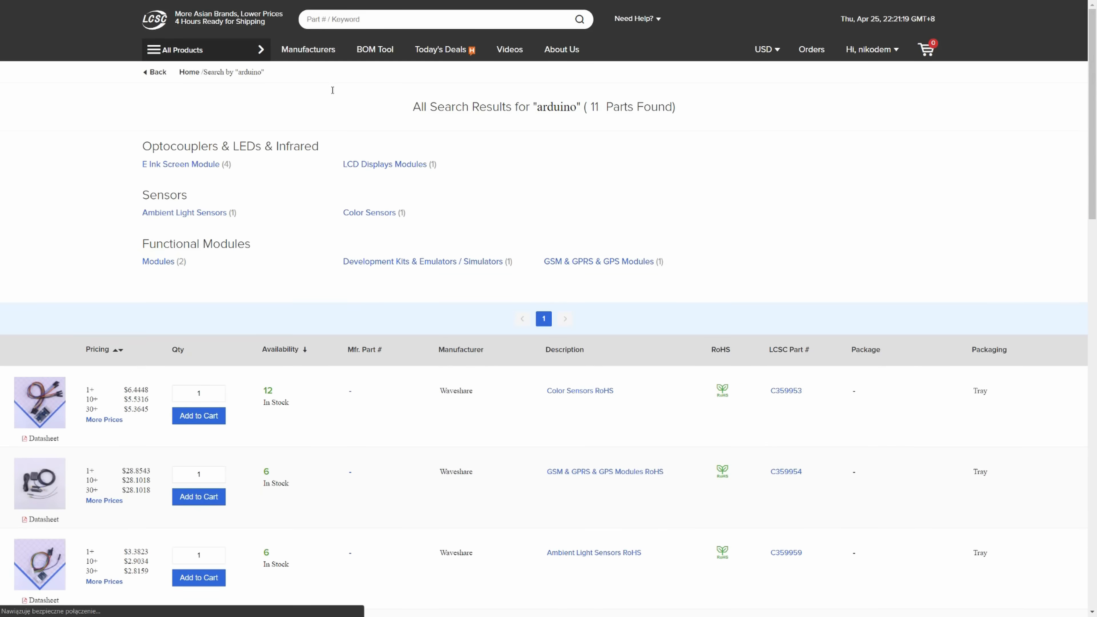
scroll(down, 3)
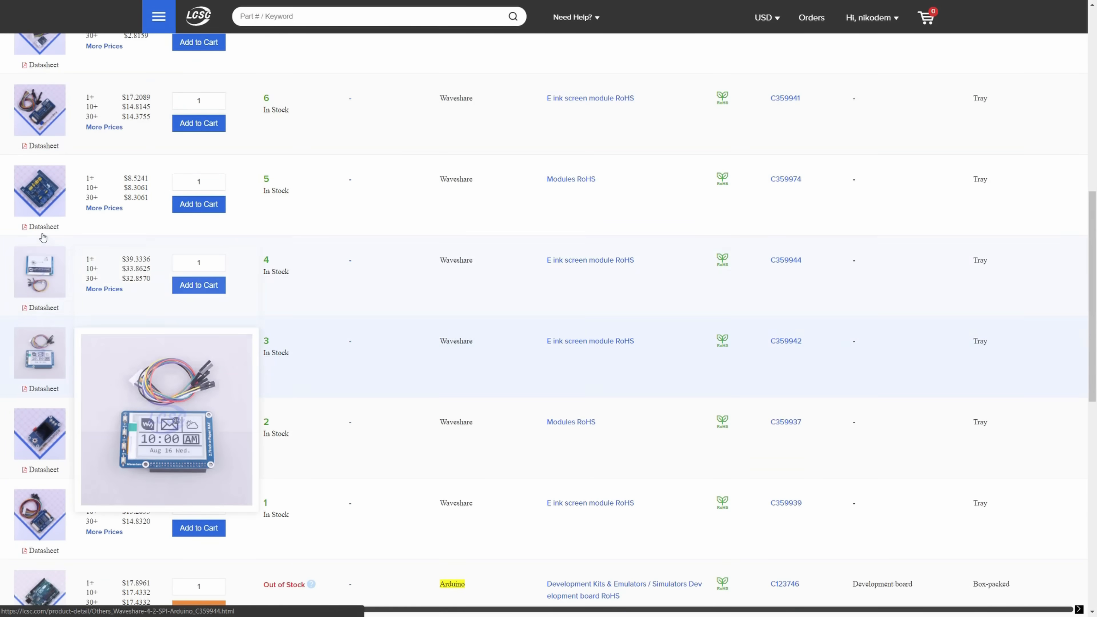
click(252, 605)
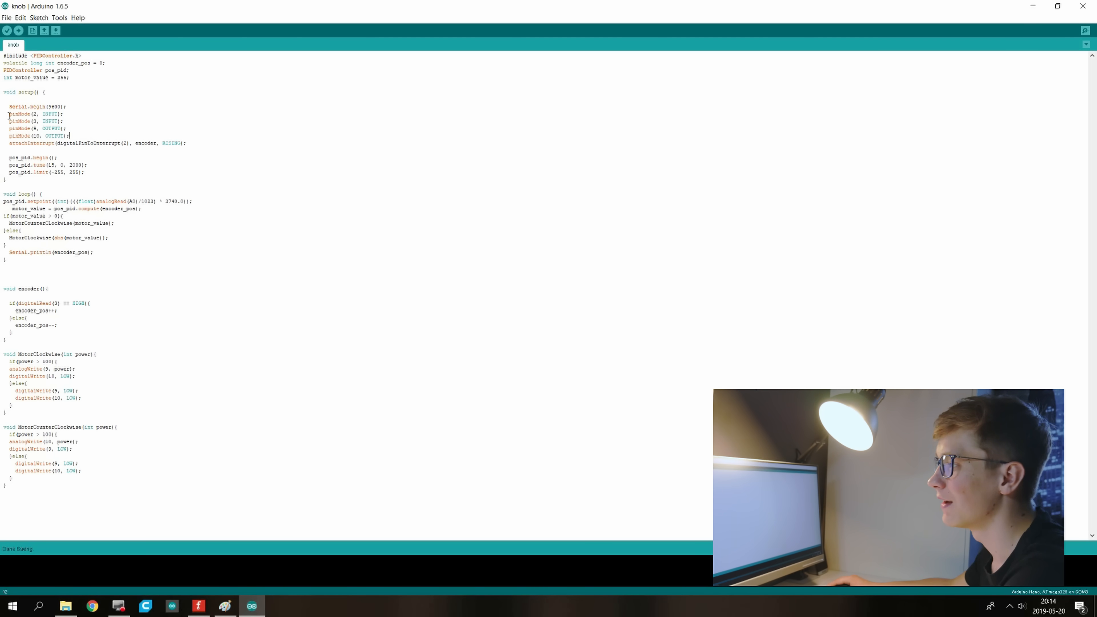
double_click(70, 143)
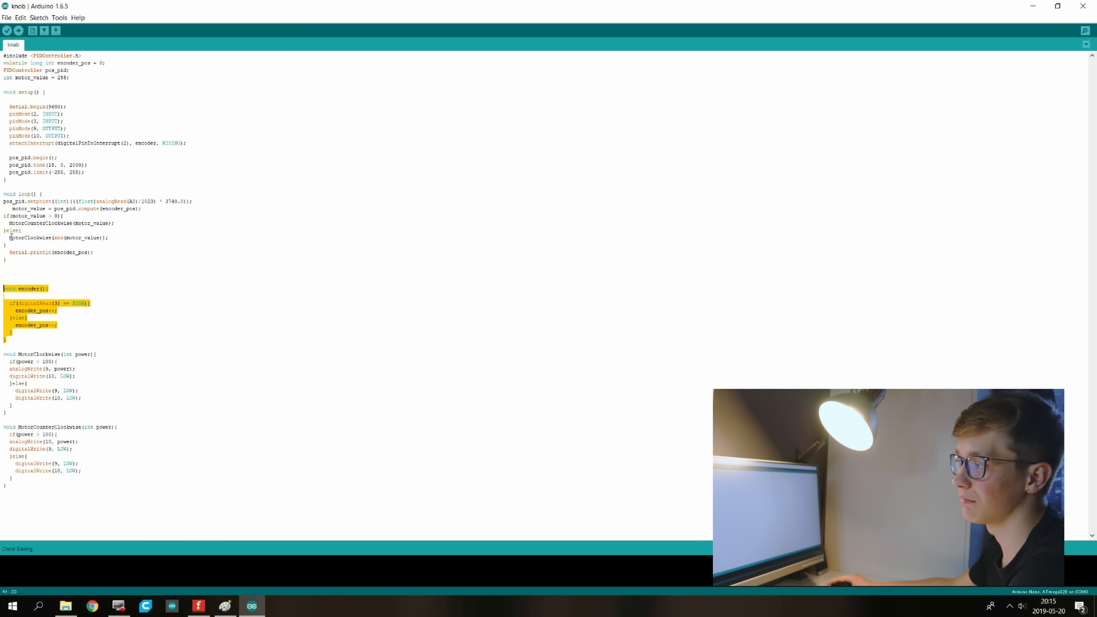
click(40, 288)
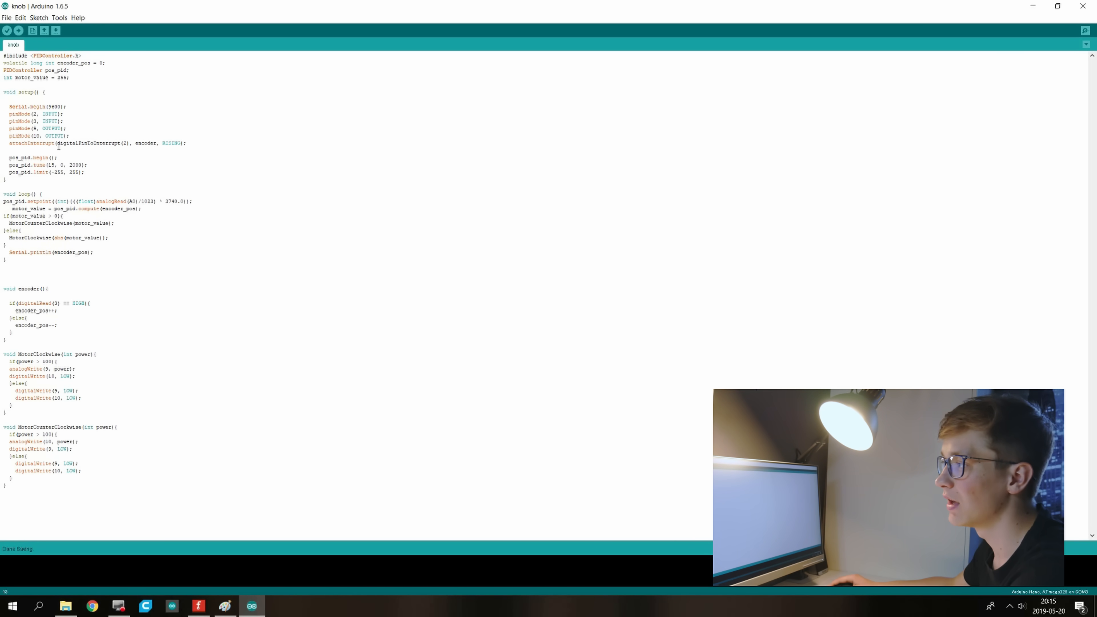
double_click(32, 157)
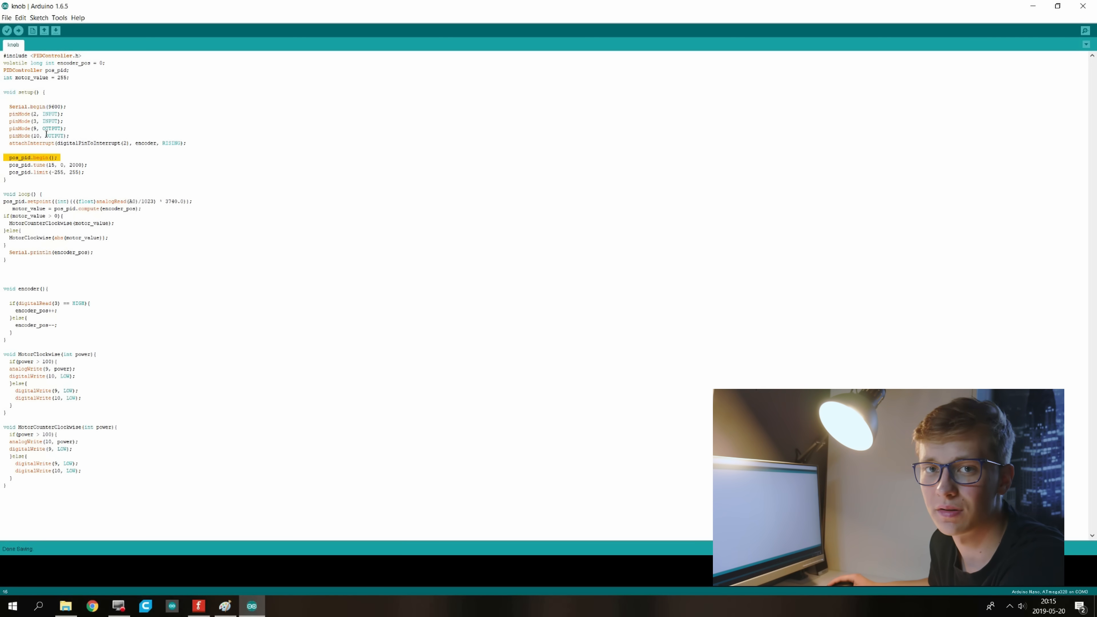